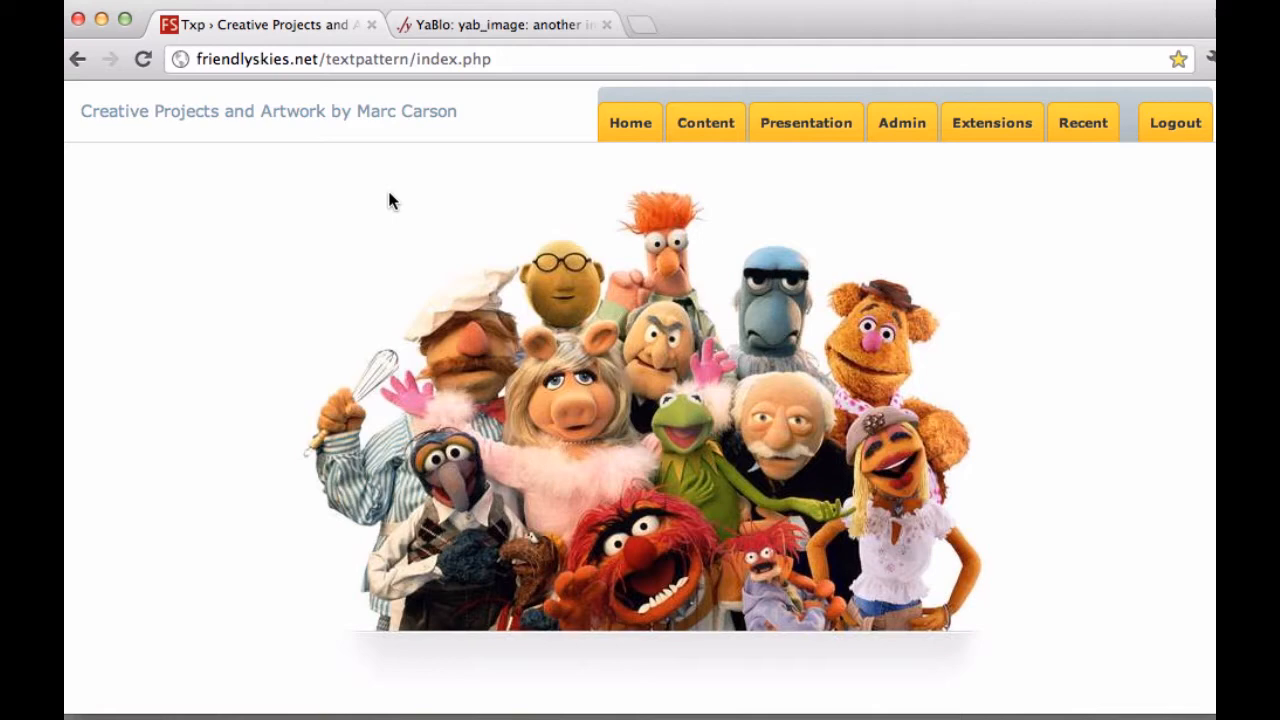
{"action": "mouse_move", "coordinate": [518, 152]}
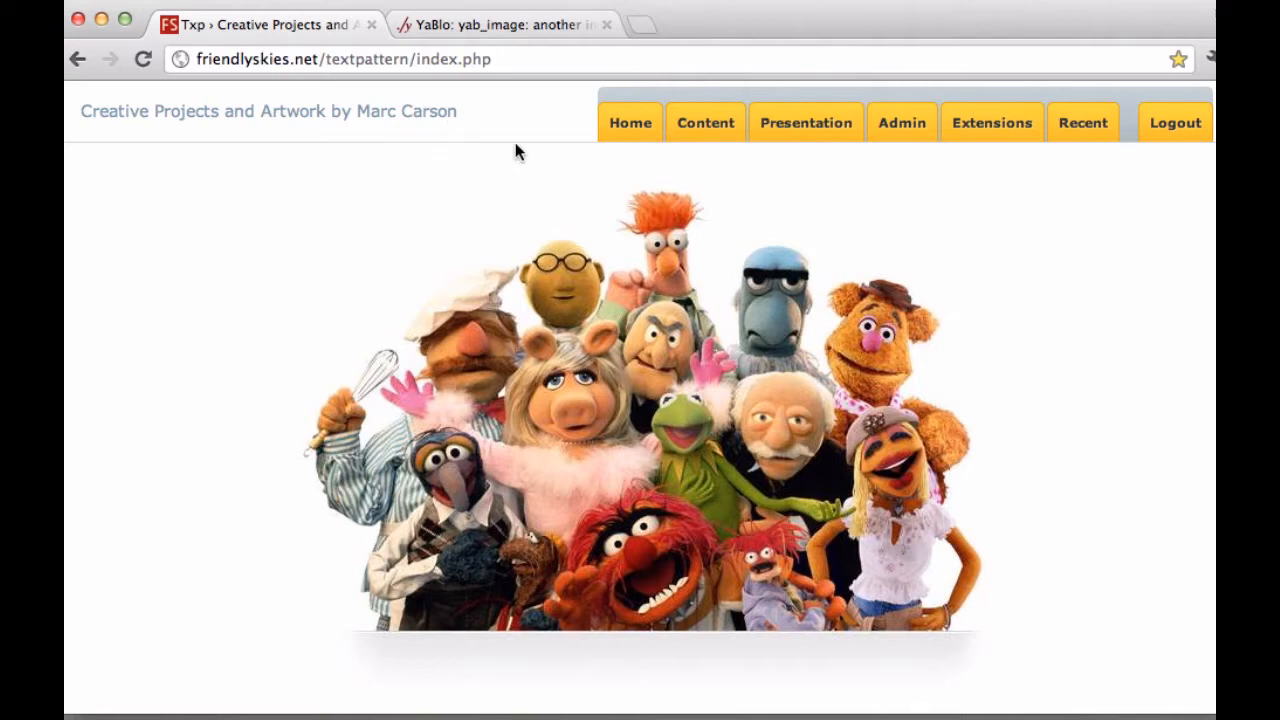
{"action": "mouse_move", "coordinate": [548, 152]}
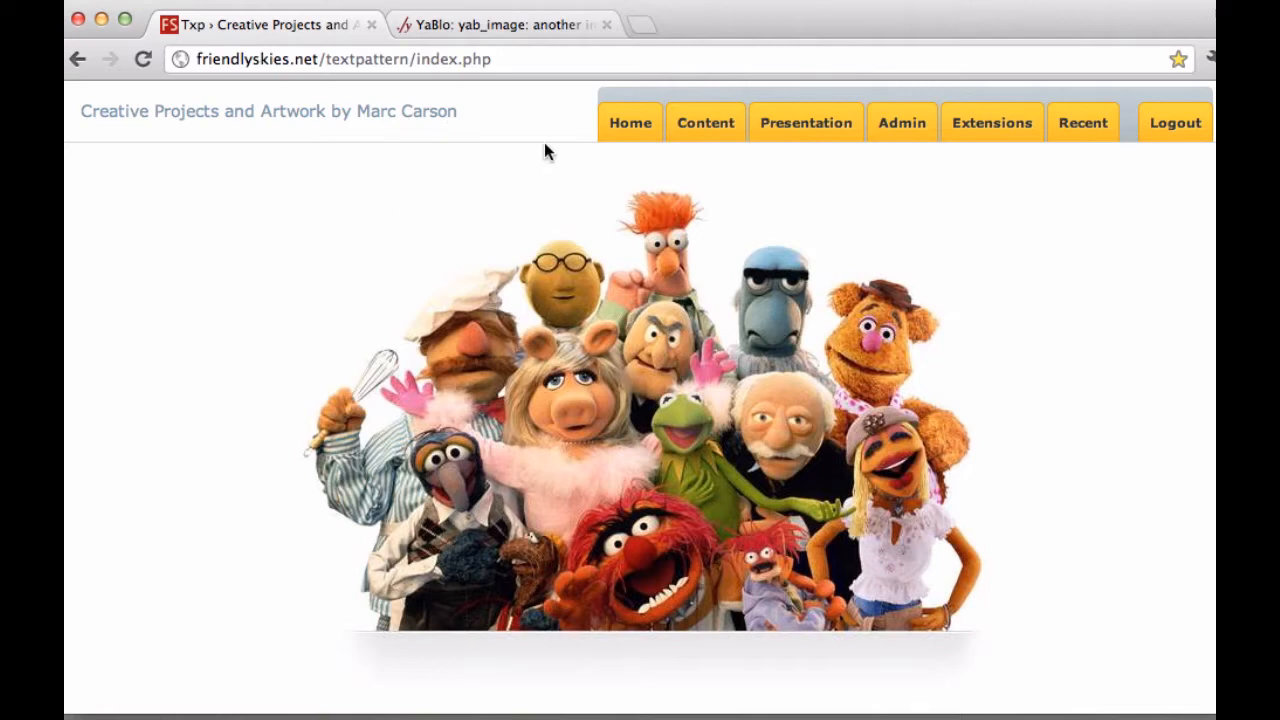
{"action": "mouse_move", "coordinate": [592, 156]}
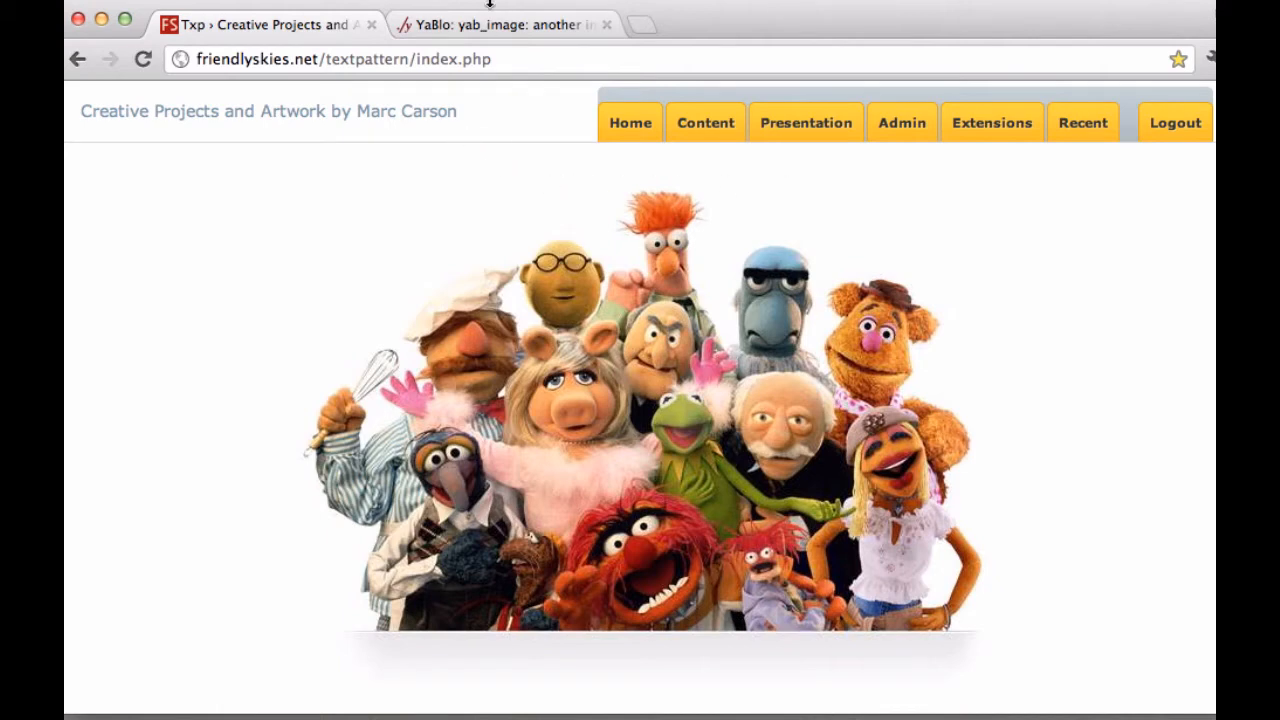
- Download yab_image_v0.4 source from the YaBlo page and open the .txt file in TextEdit
{"action": "left_click", "coordinate": [500, 24]}
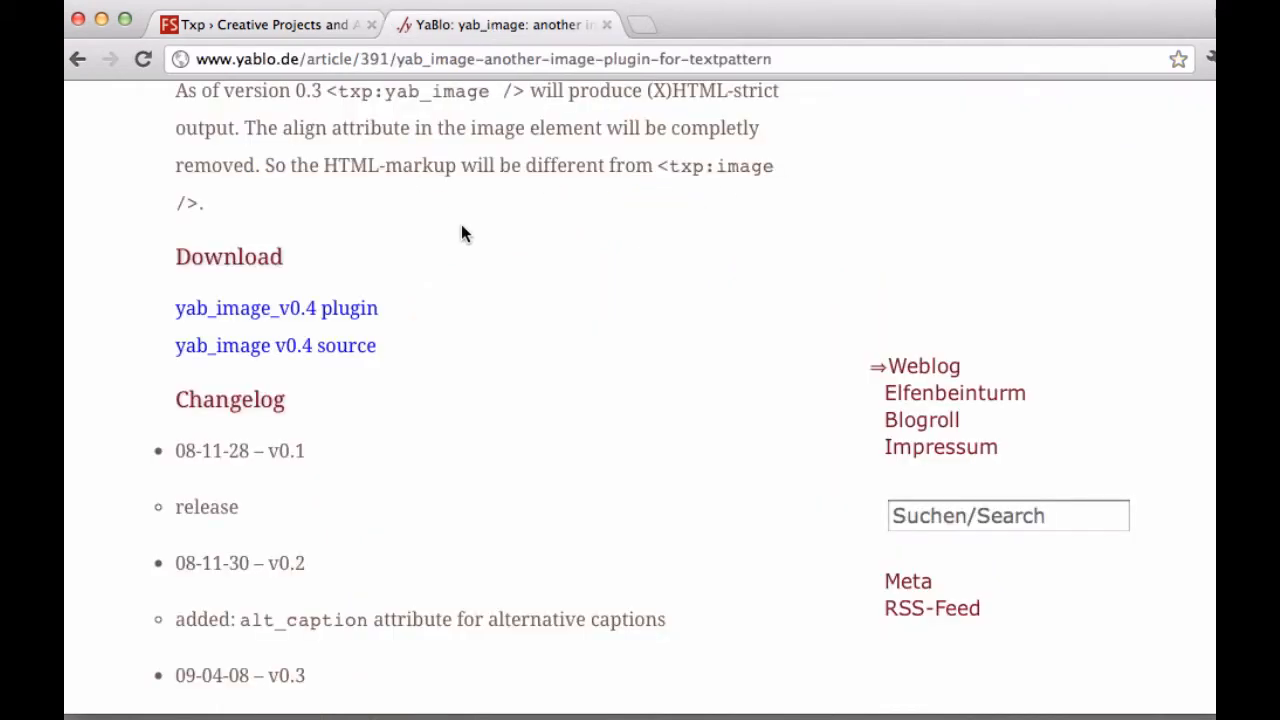
{"action": "mouse_move", "coordinate": [296, 272]}
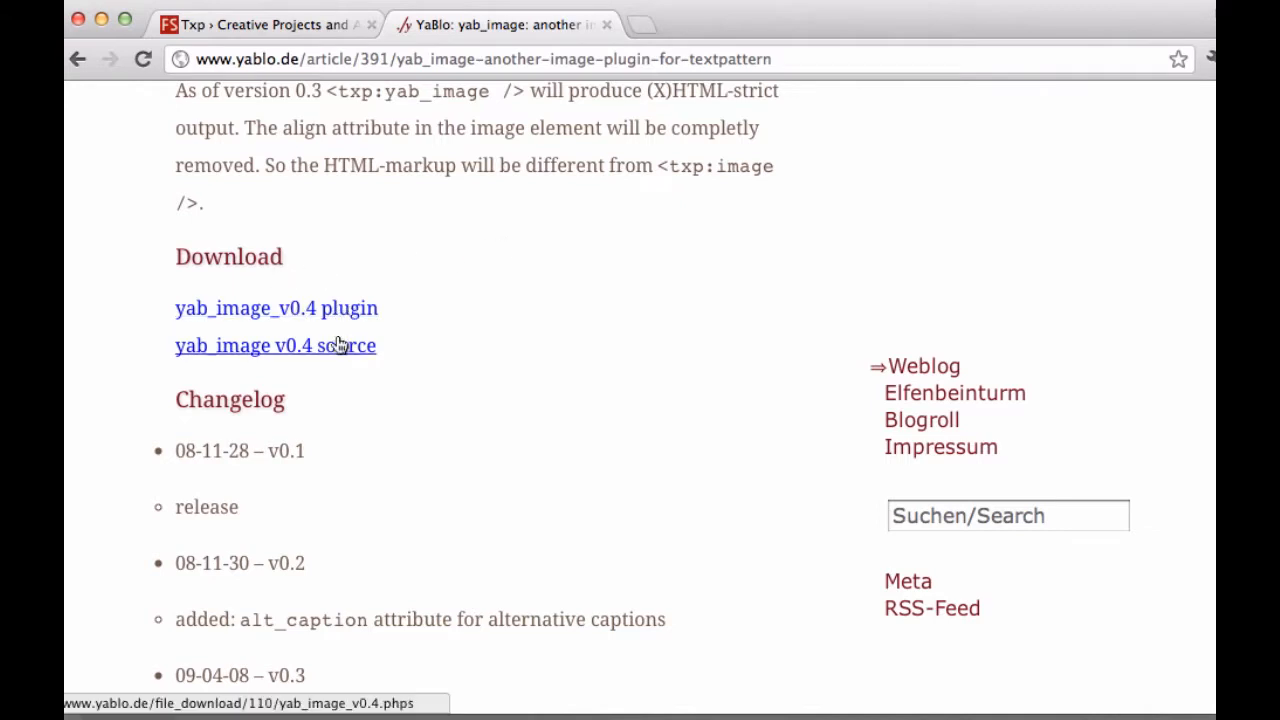
{"action": "mouse_move", "coordinate": [276, 344]}
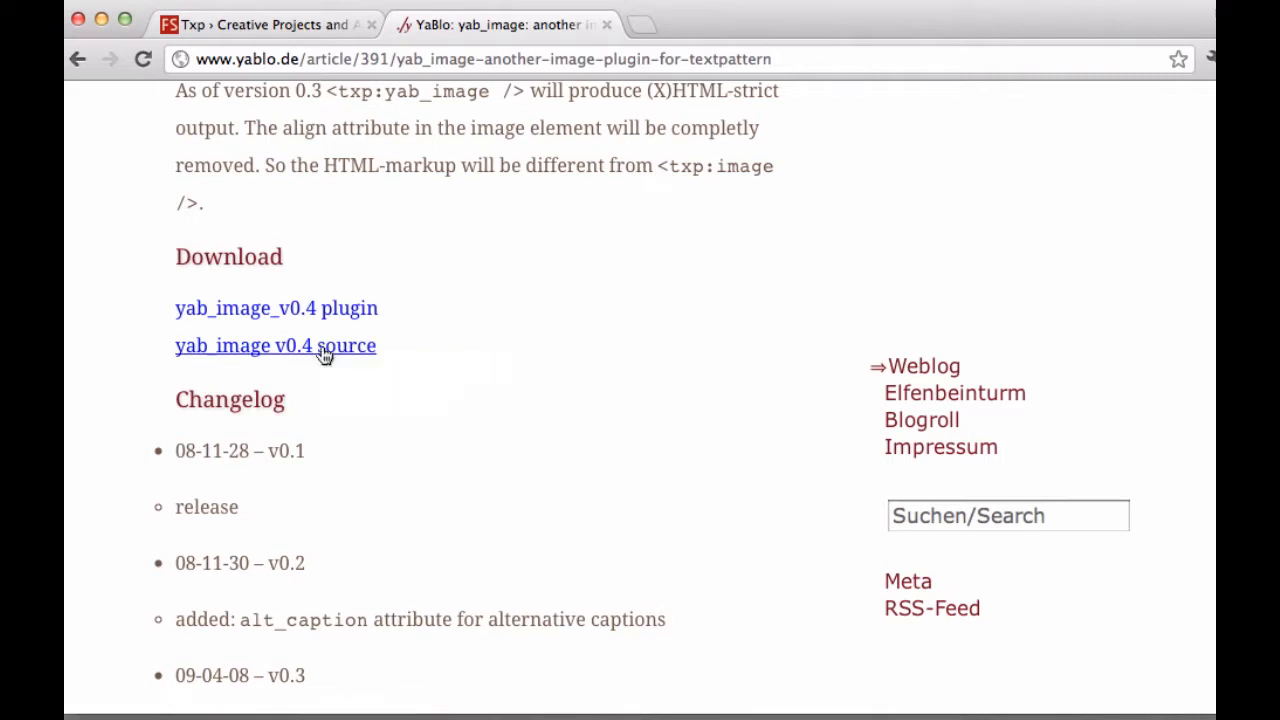
{"action": "mouse_move", "coordinate": [360, 344]}
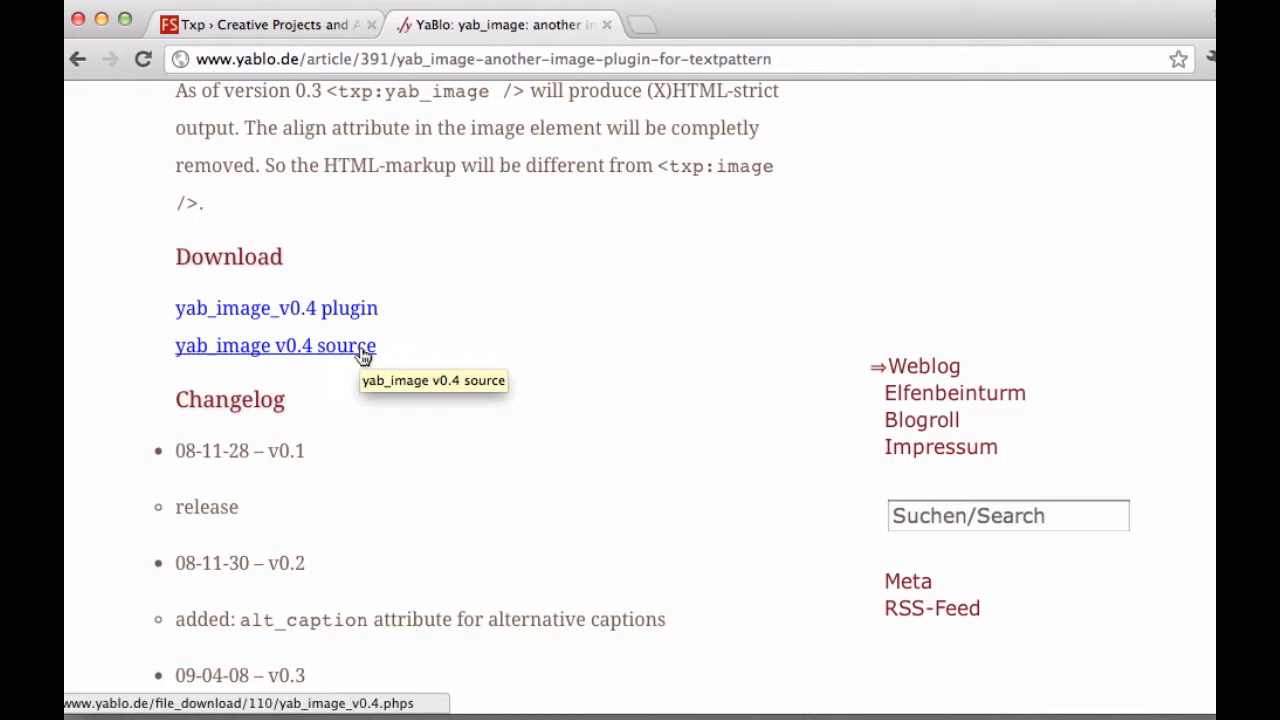
{"action": "mouse_move", "coordinate": [288, 352]}
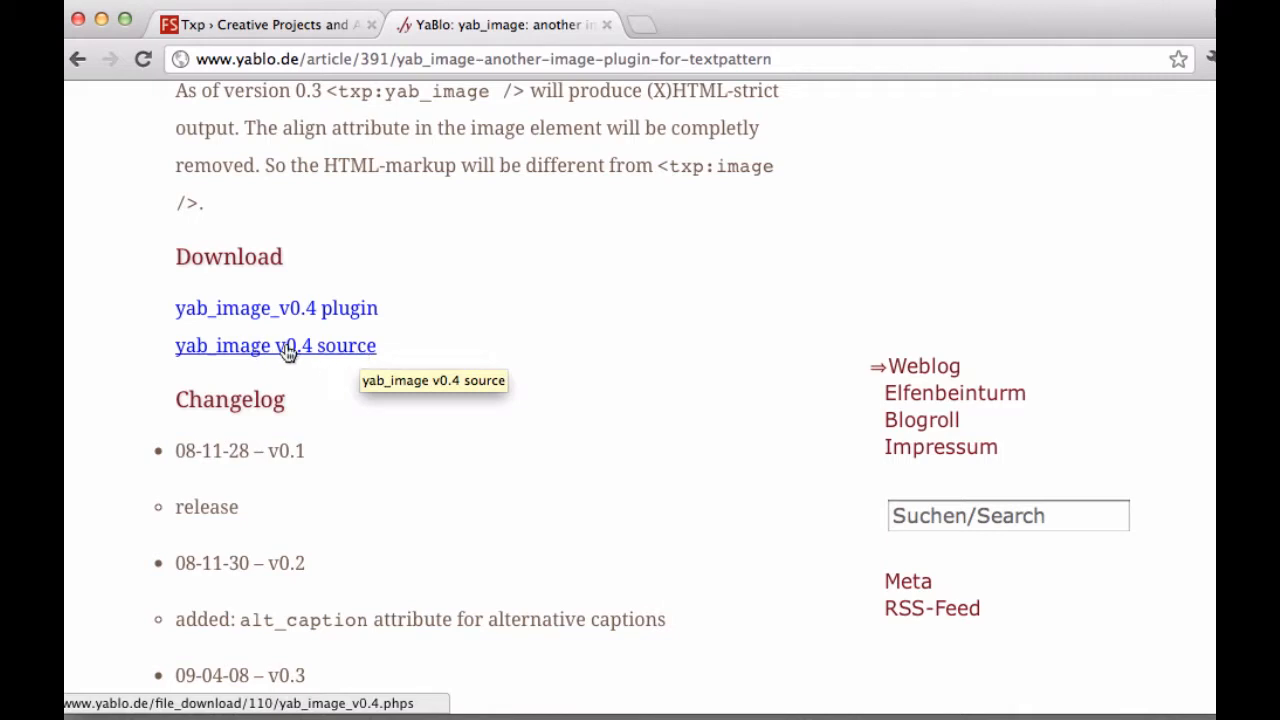
{"action": "mouse_move", "coordinate": [288, 322]}
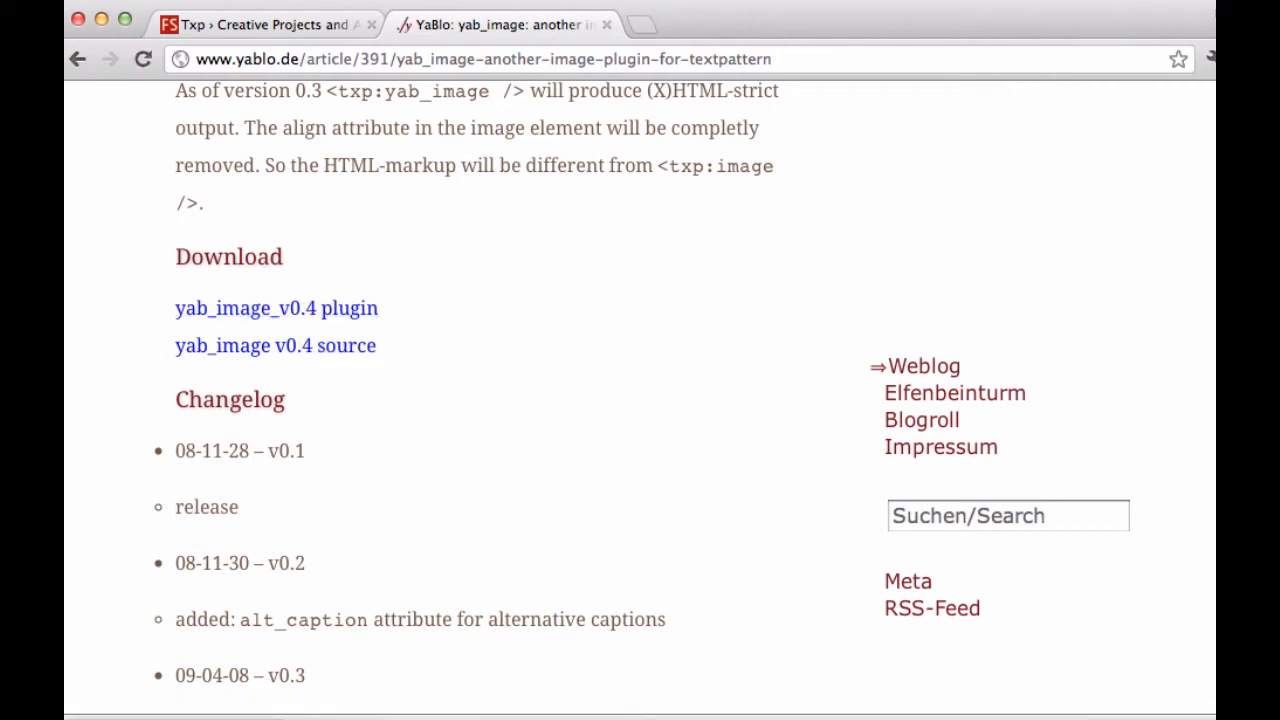
{"action": "left_click", "coordinate": [276, 308]}
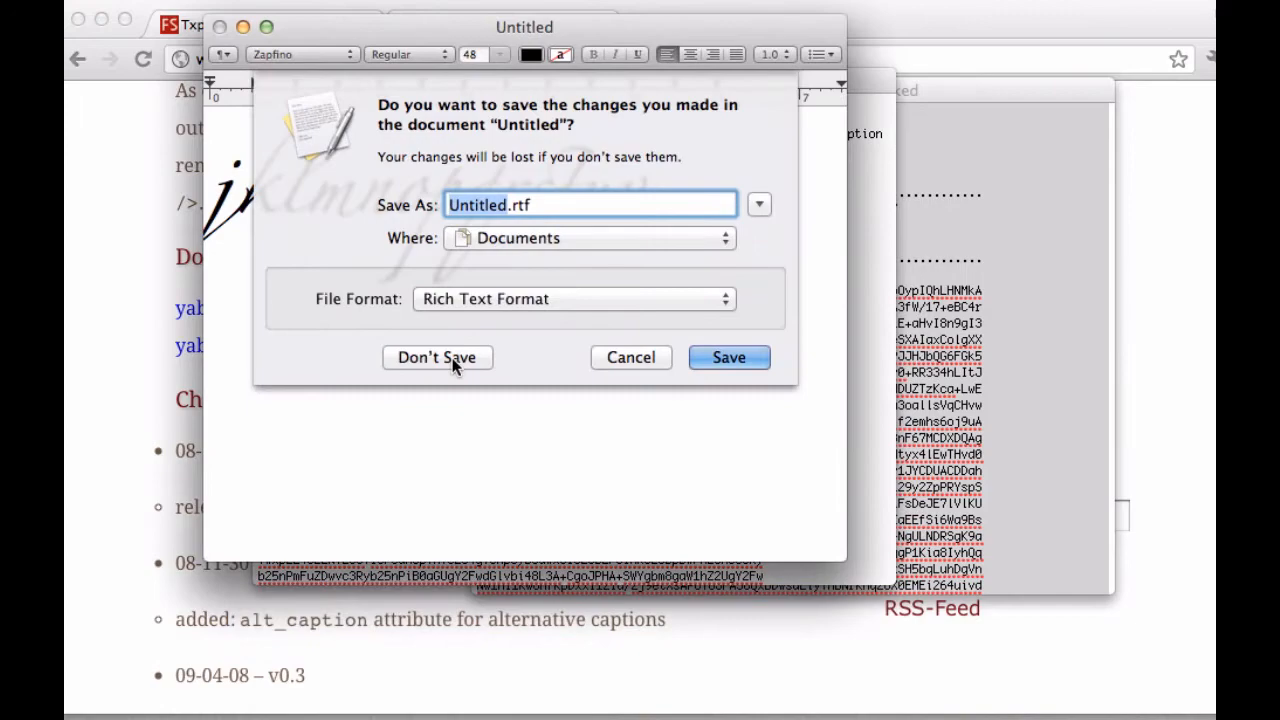
- Discard the empty untitled document and select all of the yab_image_v0.4.txt plugin code
{"action": "left_click", "coordinate": [436, 356]}
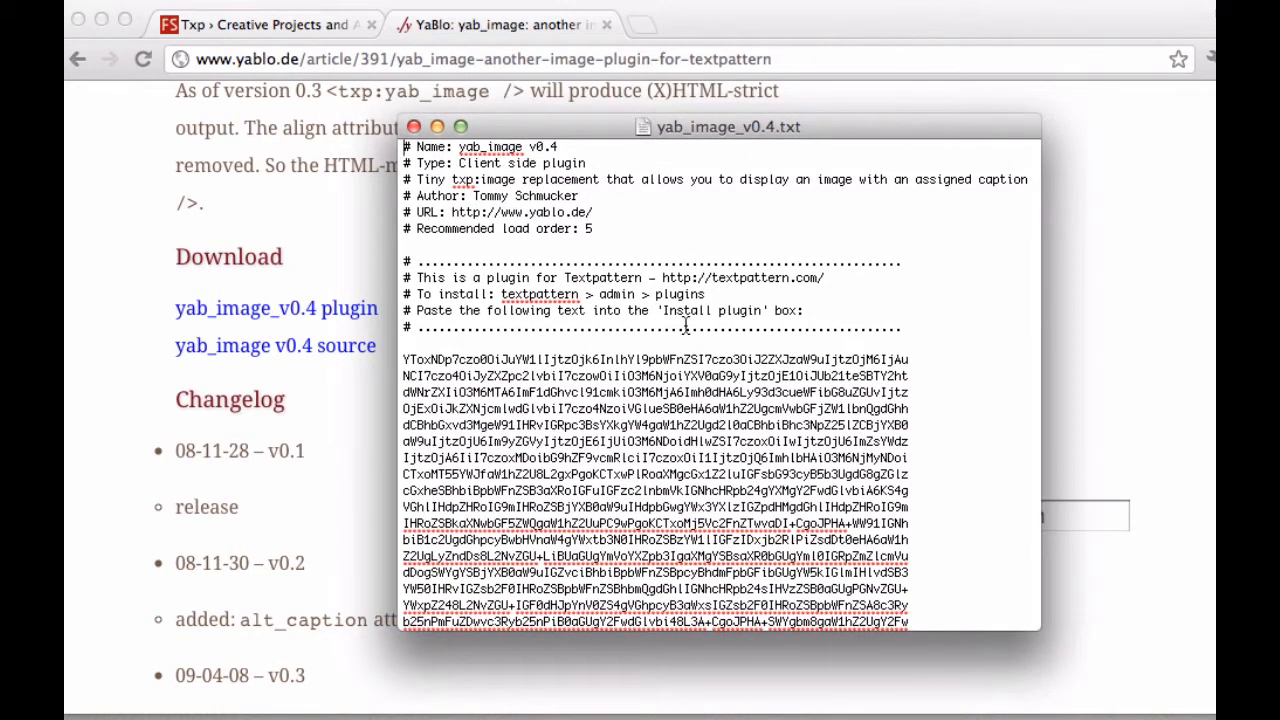
{"action": "mouse_move", "coordinate": [656, 392]}
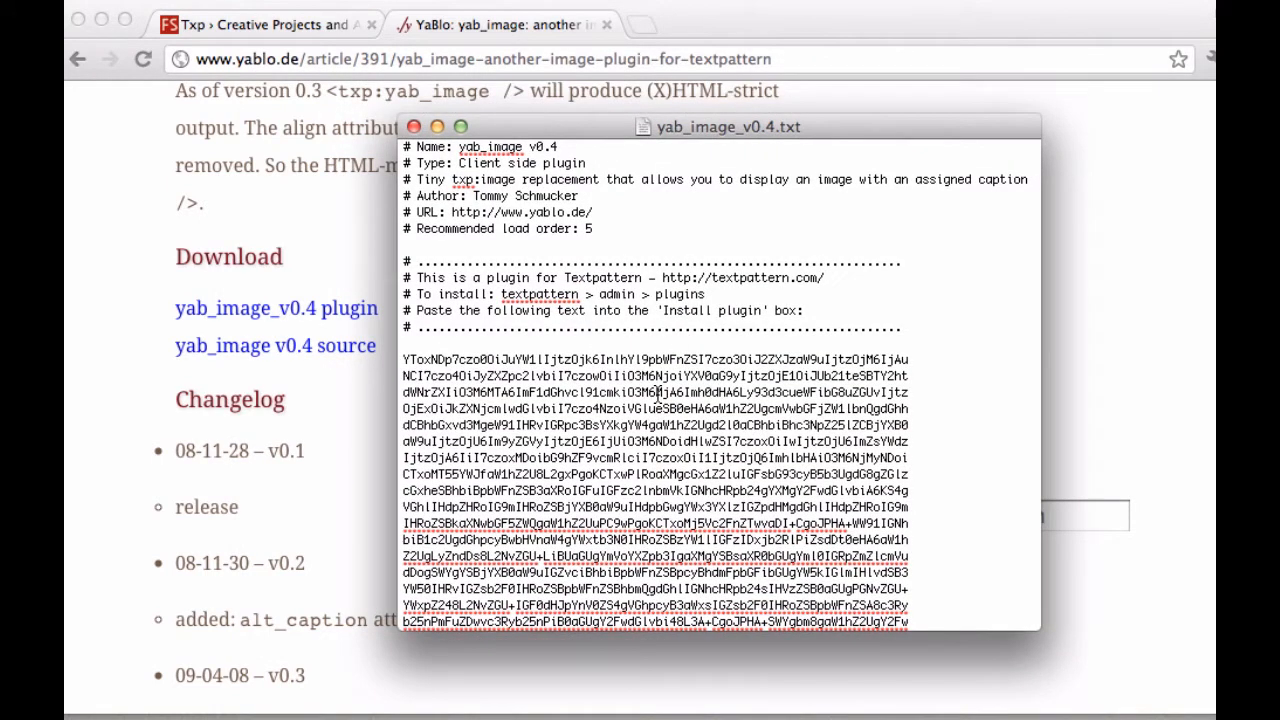
{"action": "mouse_move", "coordinate": [690, 400]}
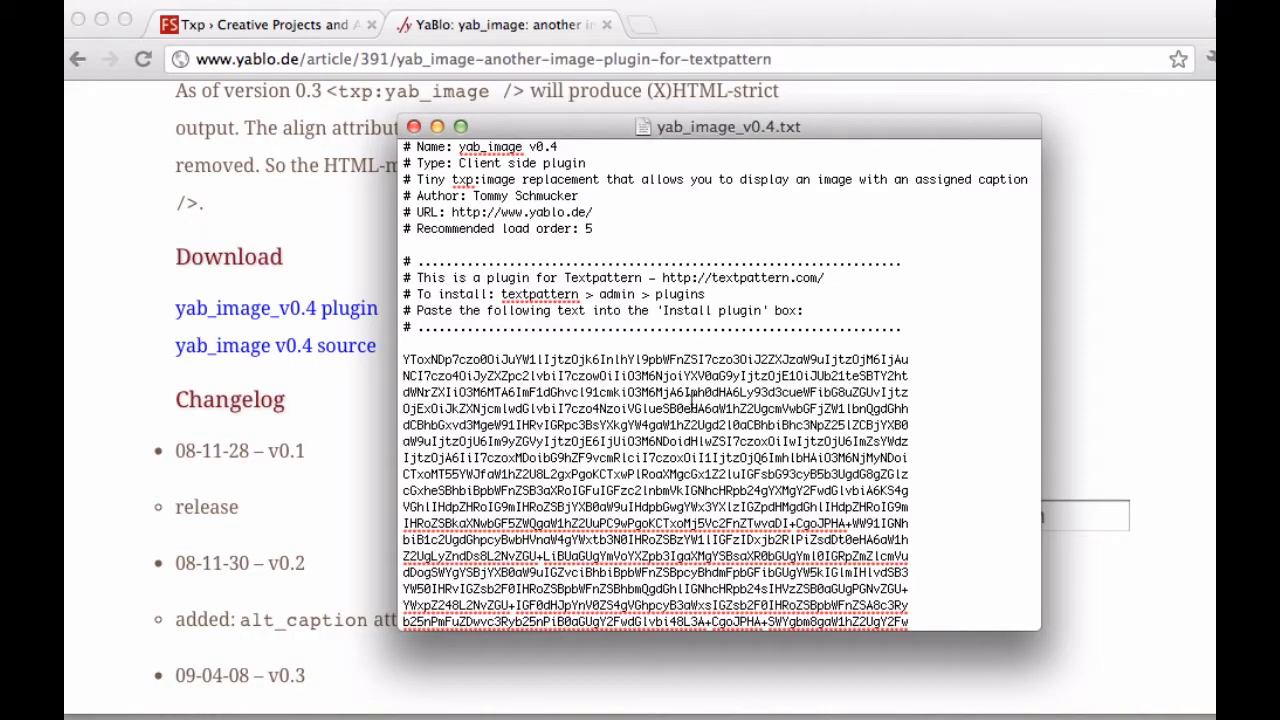
{"action": "scroll", "scroll_direction": "down", "scroll_amount": 3}
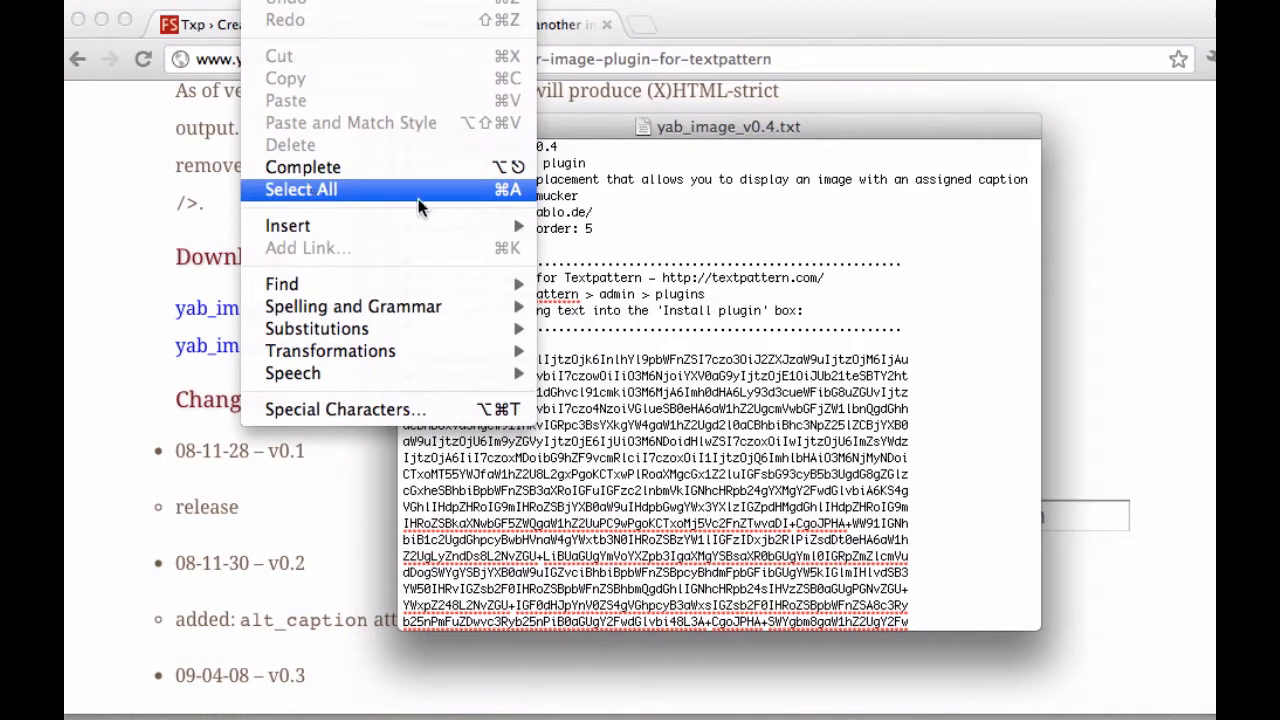
{"action": "mouse_move", "coordinate": [524, 200]}
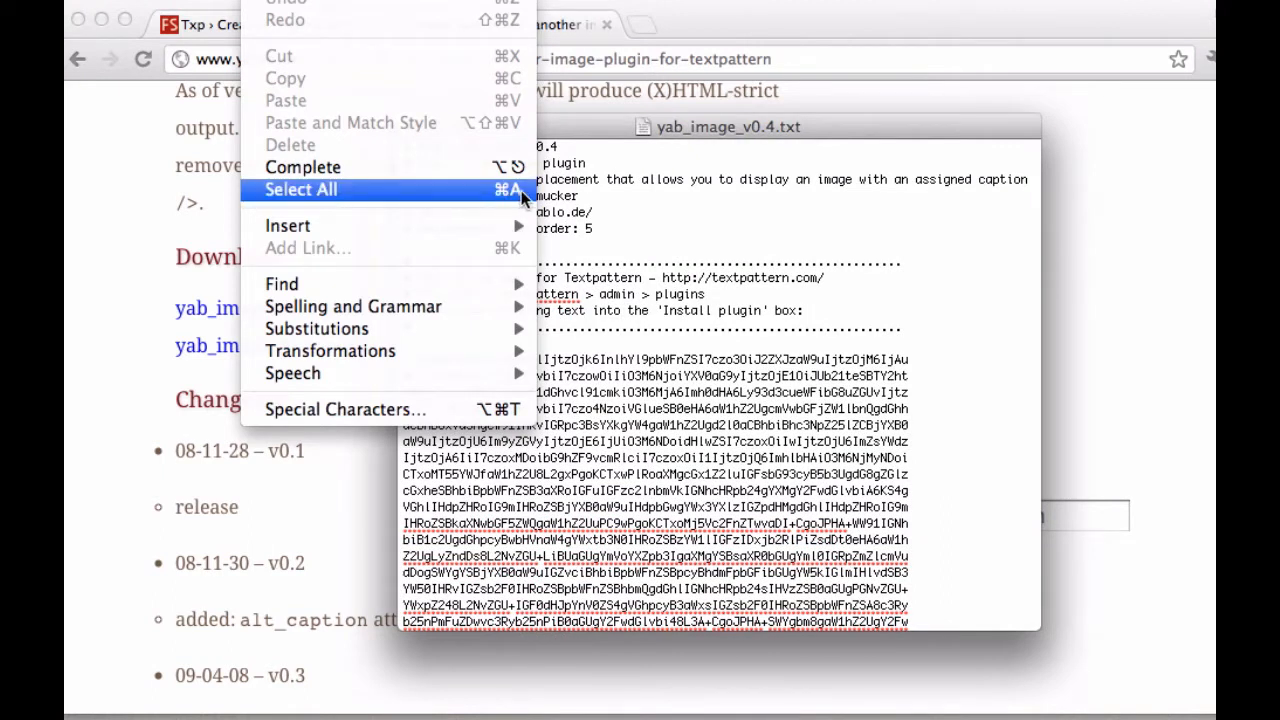
{"action": "mouse_move", "coordinate": [510, 200]}
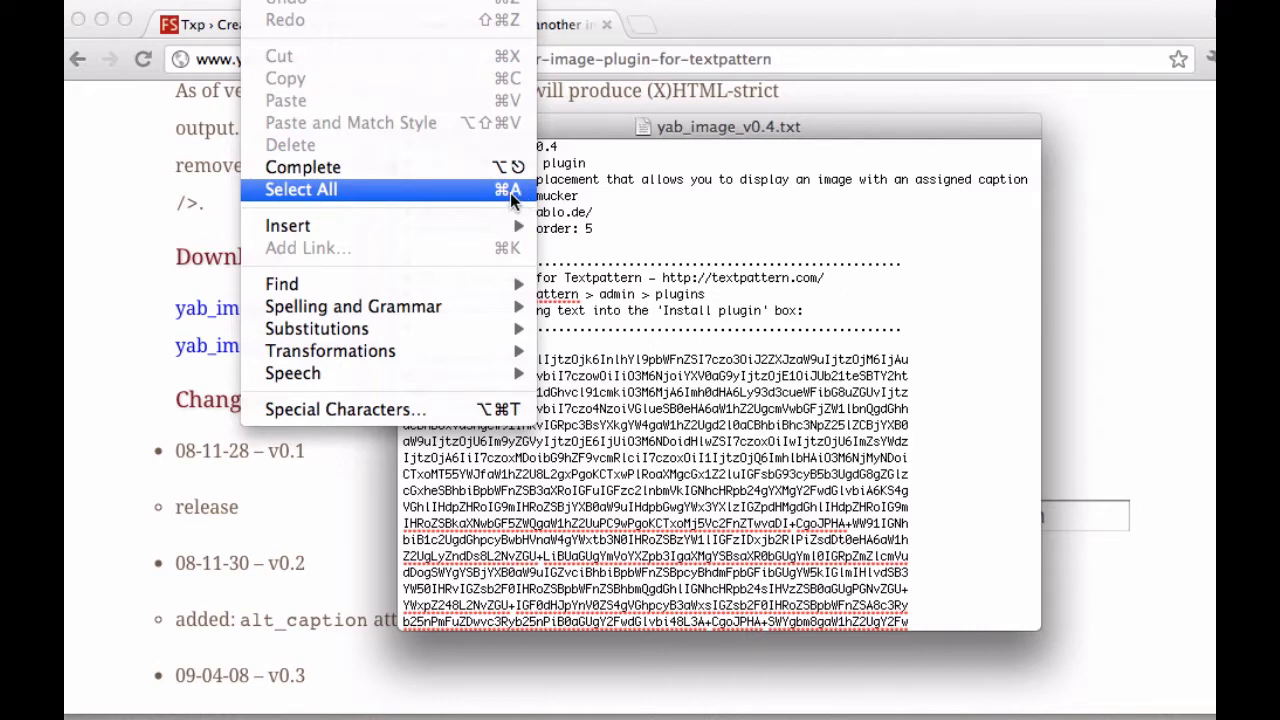
{"action": "left_click", "coordinate": [300, 188]}
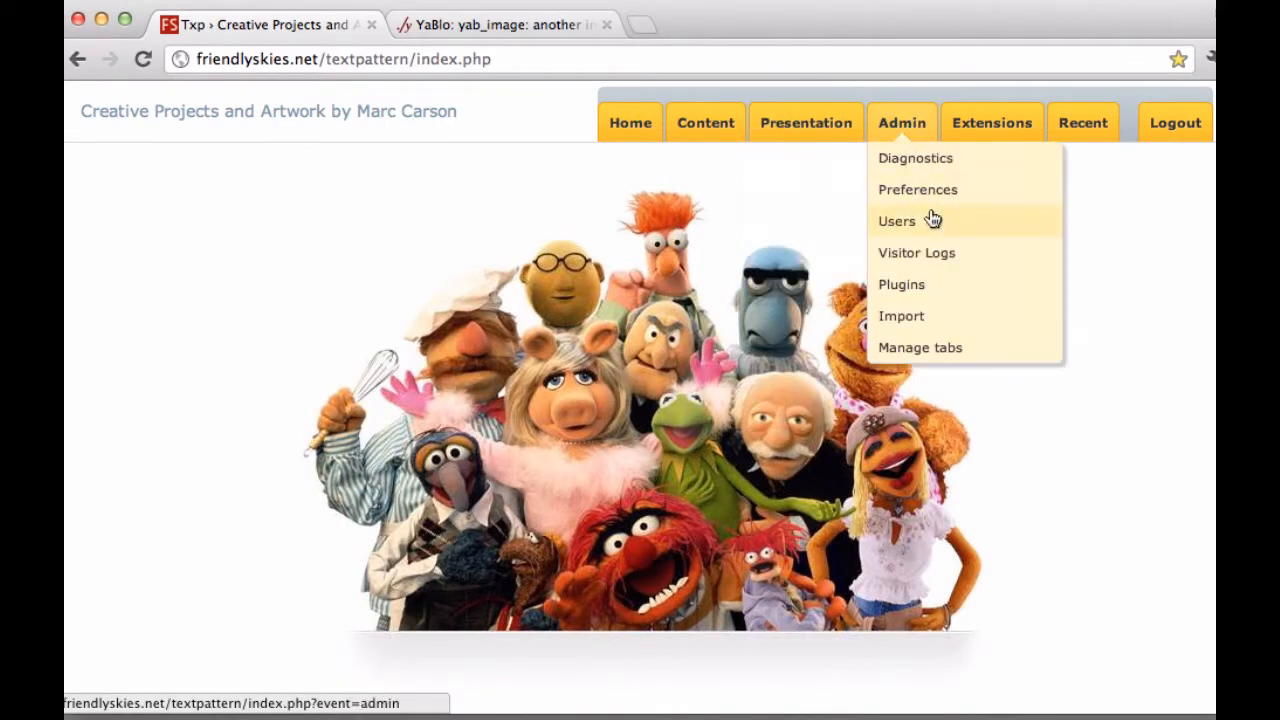
- Upload the pasted plugin code on the Plugins page, which Textpattern rejects as badly formed
{"action": "left_click", "coordinate": [900, 284]}
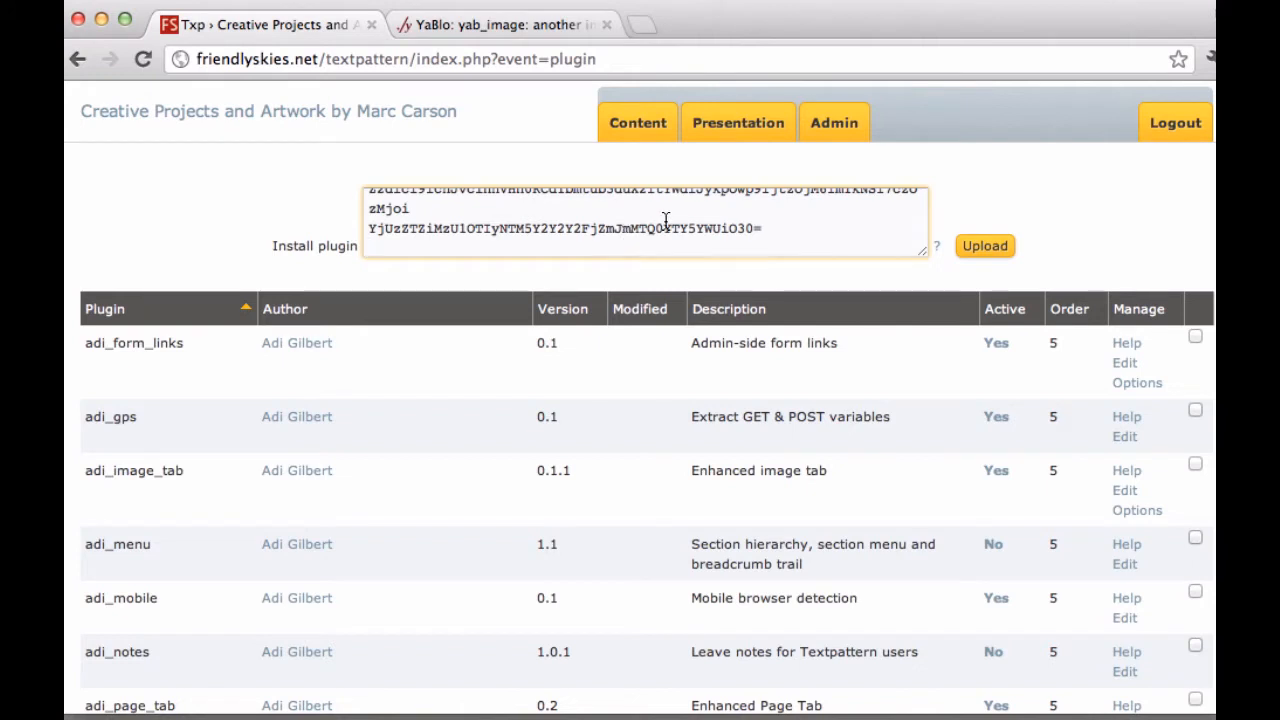
{"action": "scroll", "scroll_direction": "down", "scroll_amount": 3}
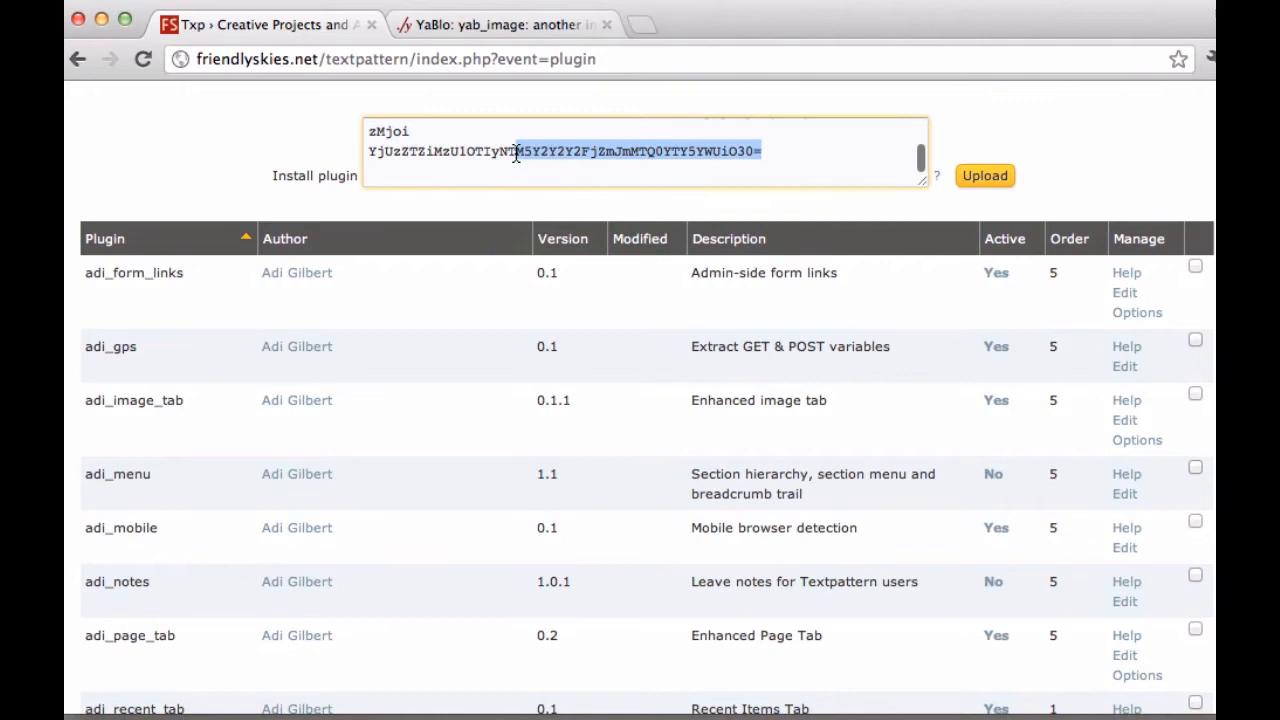
{"action": "left_click", "coordinate": [984, 176]}
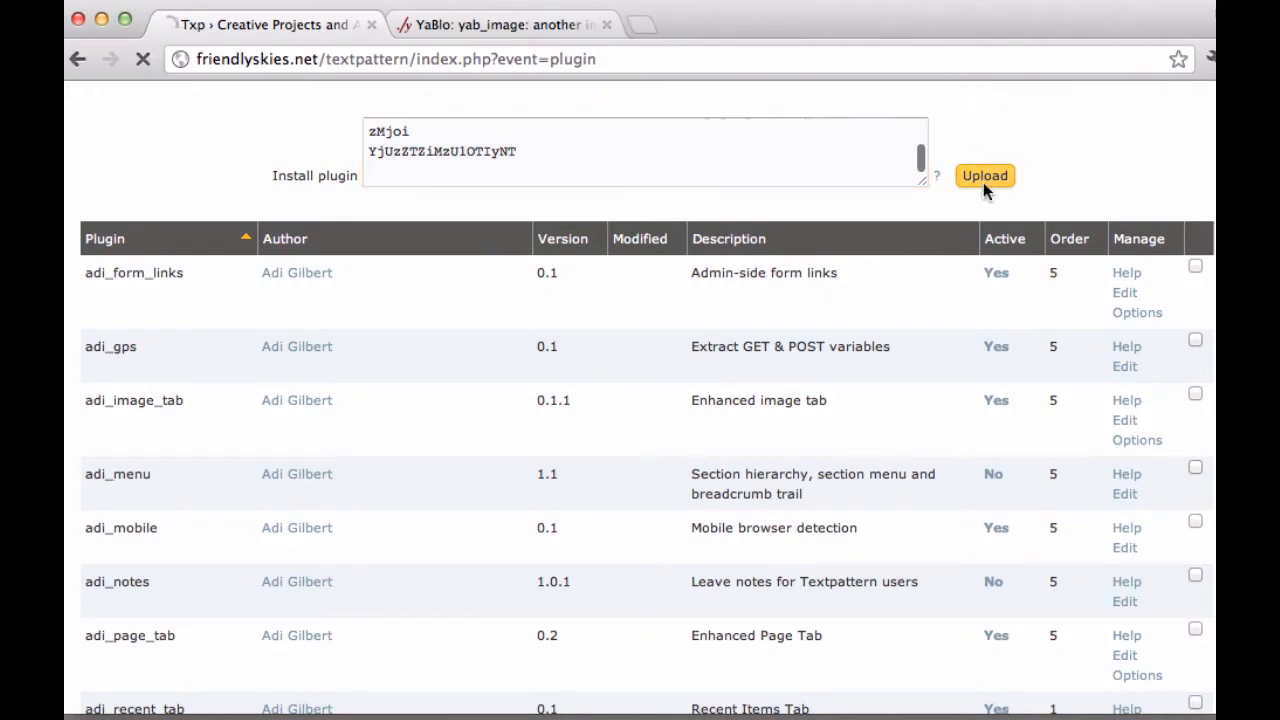
{"action": "left_click", "coordinate": [984, 176]}
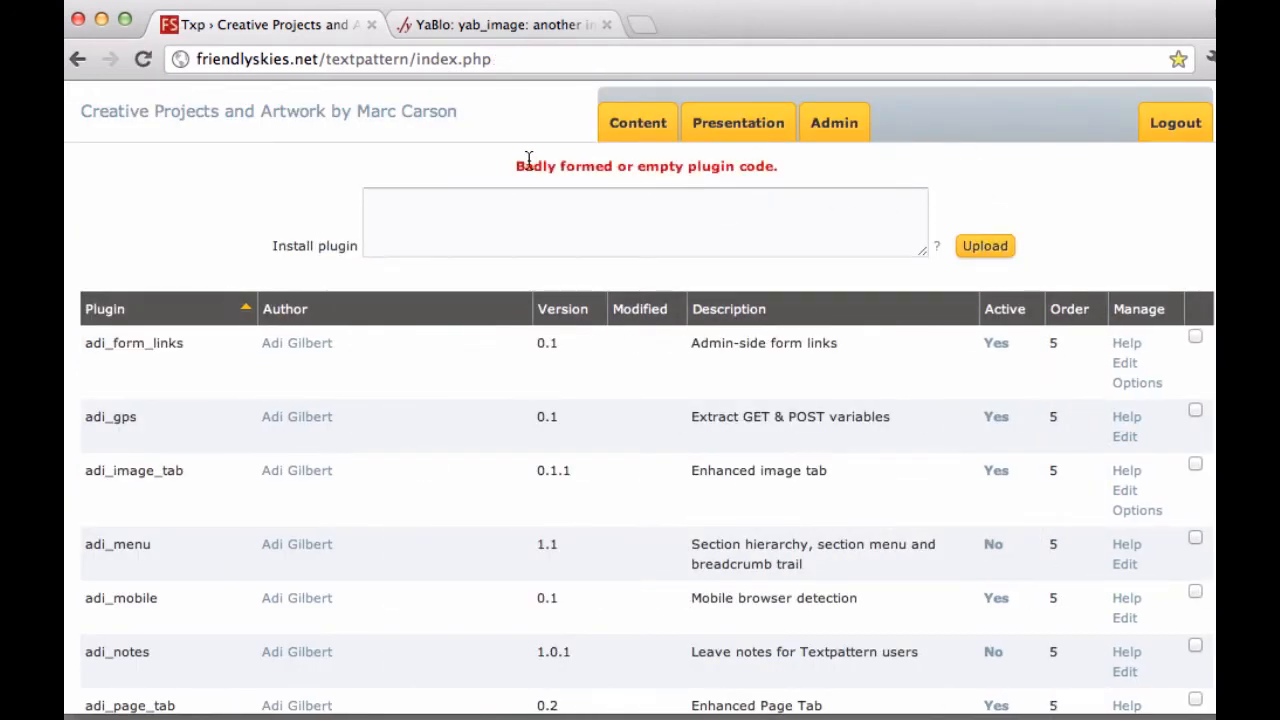
{"action": "mouse_move", "coordinate": [760, 200]}
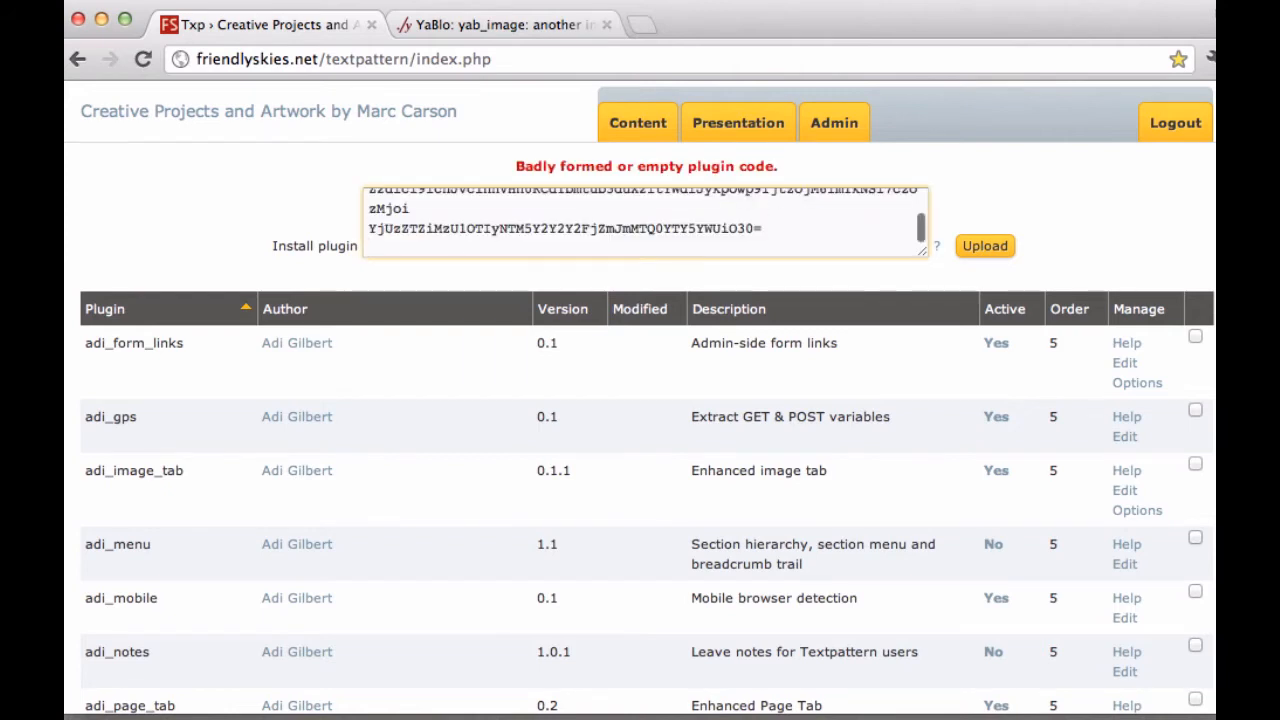
- Re-upload the code to preview yab_image and its help, then install the plugin
{"action": "left_click", "coordinate": [984, 246]}
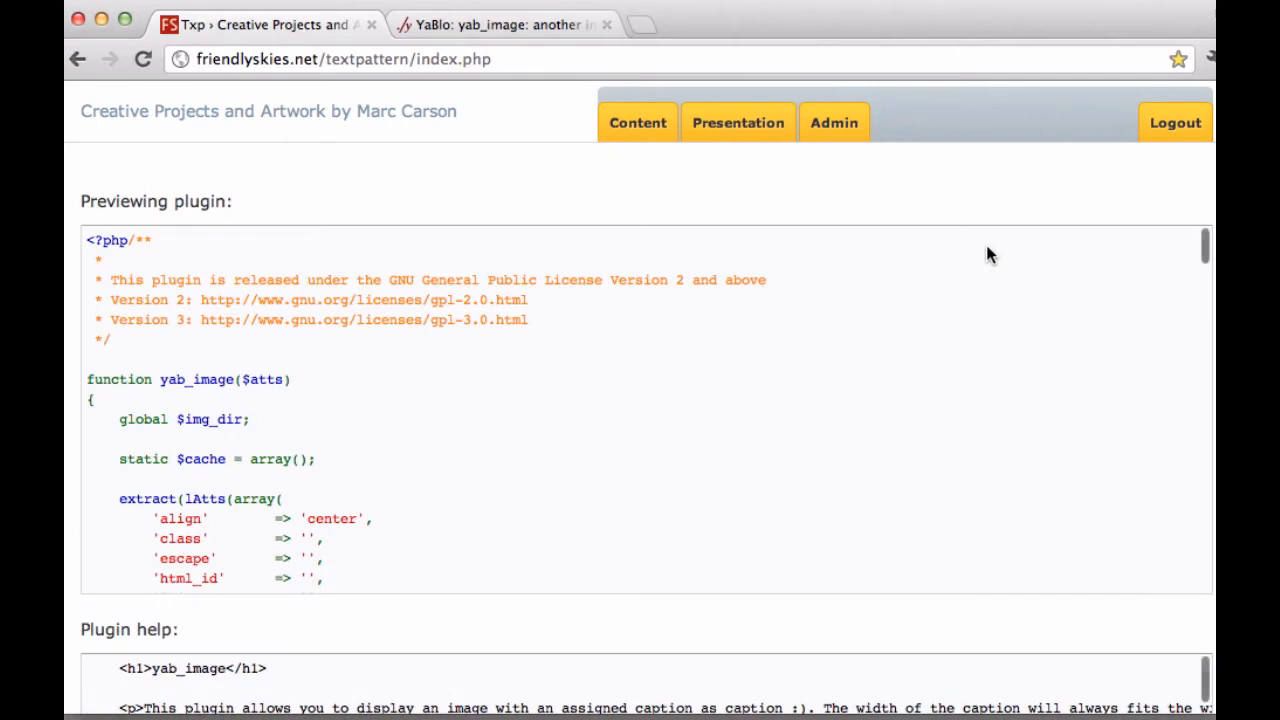
{"action": "scroll", "scroll_direction": "down", "scroll_amount": 3}
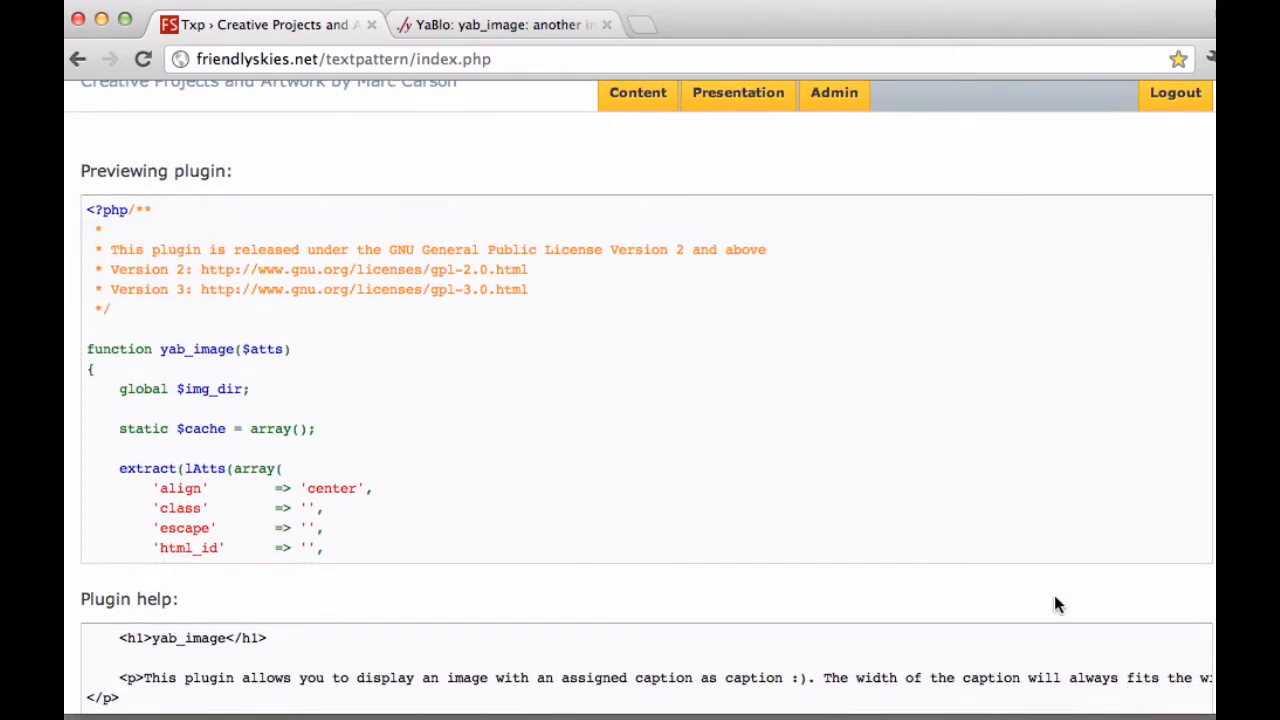
{"action": "scroll", "scroll_direction": "down", "scroll_amount": 3}
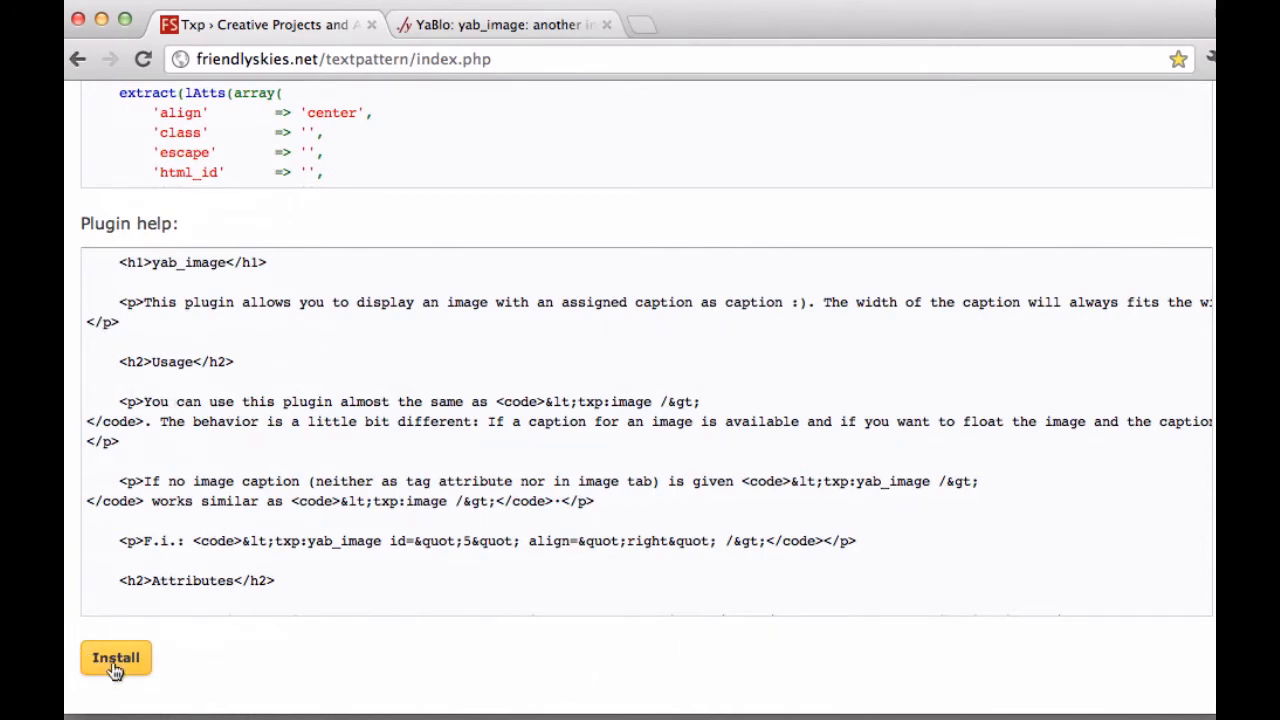
{"action": "left_click", "coordinate": [116, 656]}
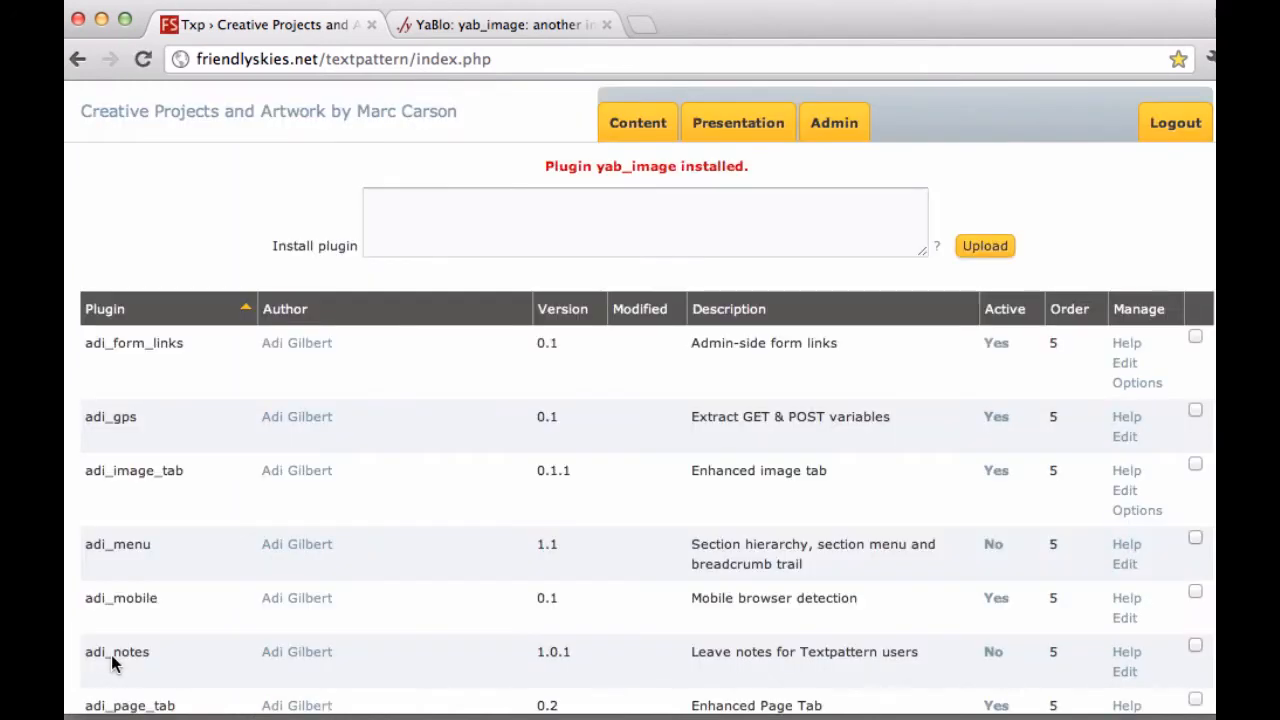
{"action": "mouse_move", "coordinate": [140, 384]}
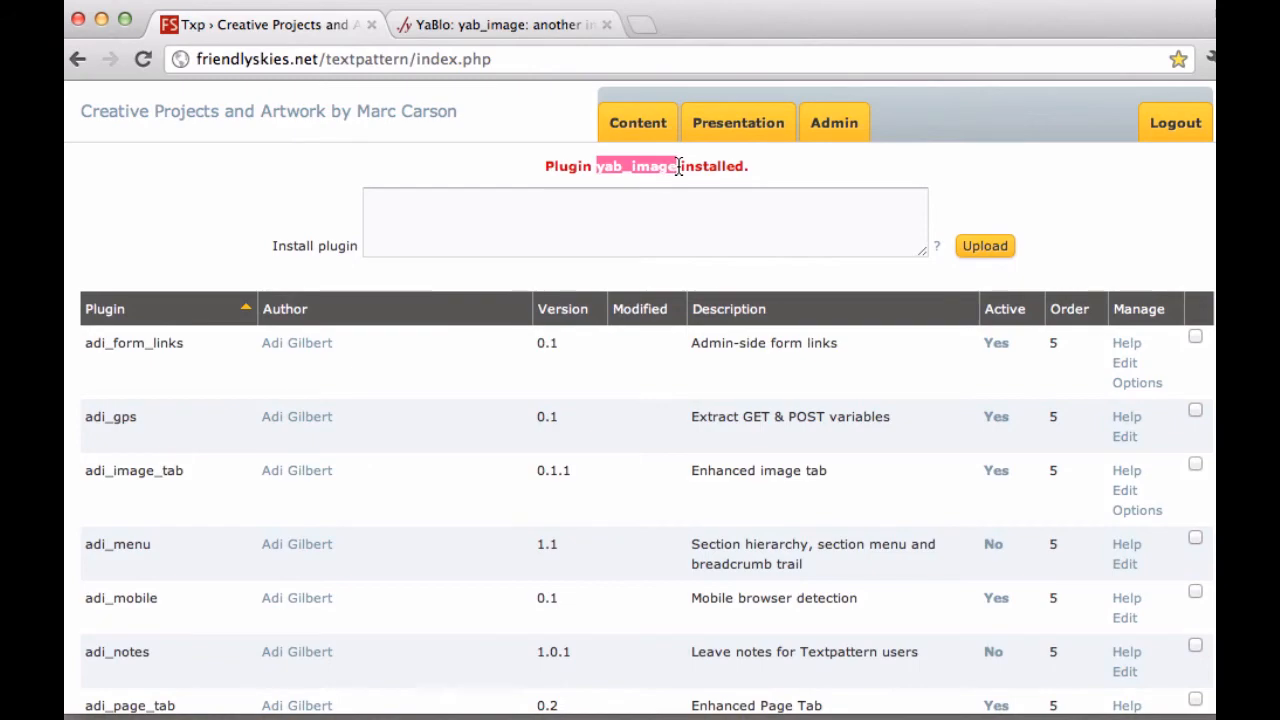
- Switch yab_image from No to Yes in the plugin list's Active column
{"action": "scroll", "scroll_direction": "down", "scroll_amount": 3}
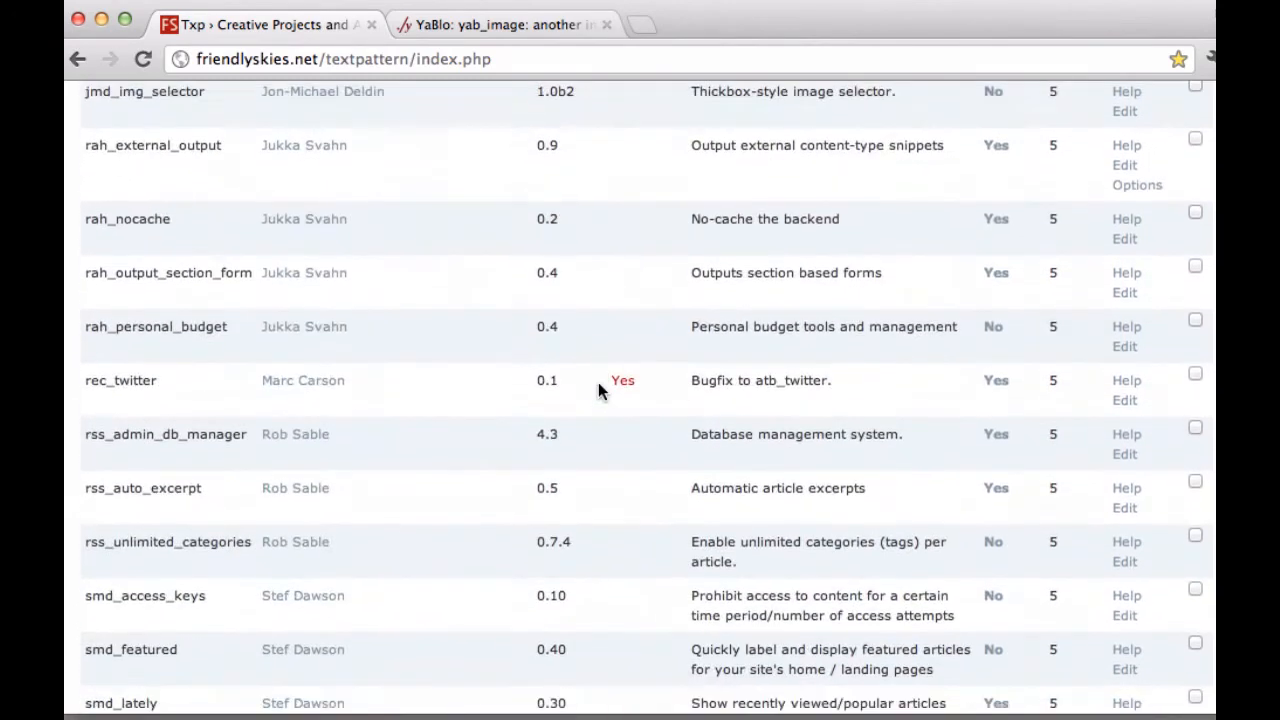
{"action": "scroll", "scroll_direction": "down", "scroll_amount": 3}
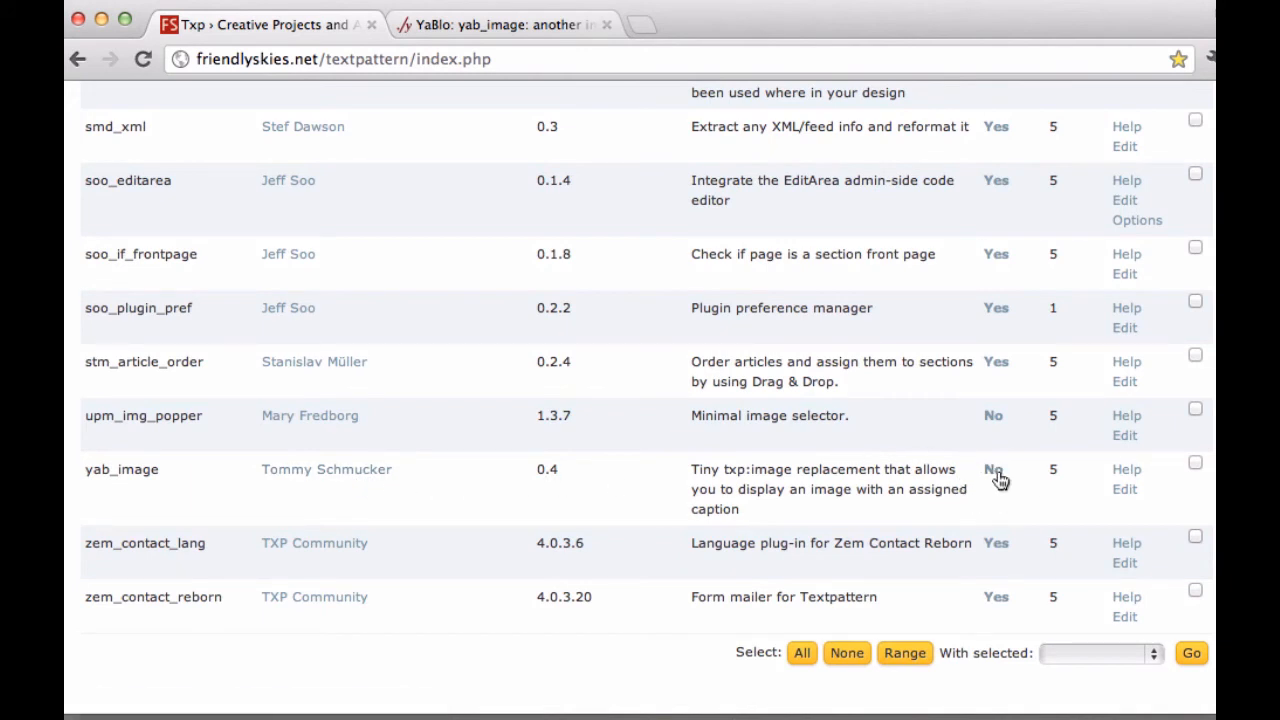
{"action": "left_click", "coordinate": [992, 470]}
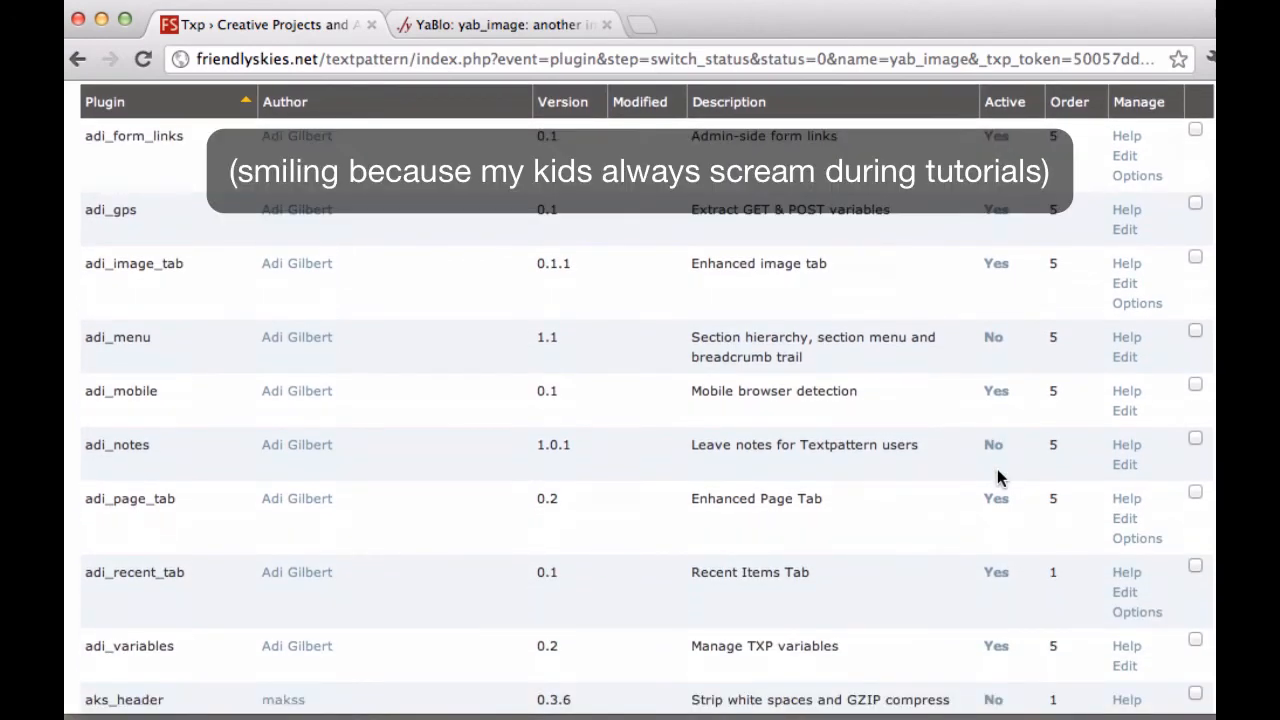
{"action": "scroll", "scroll_direction": "down", "scroll_amount": 3}
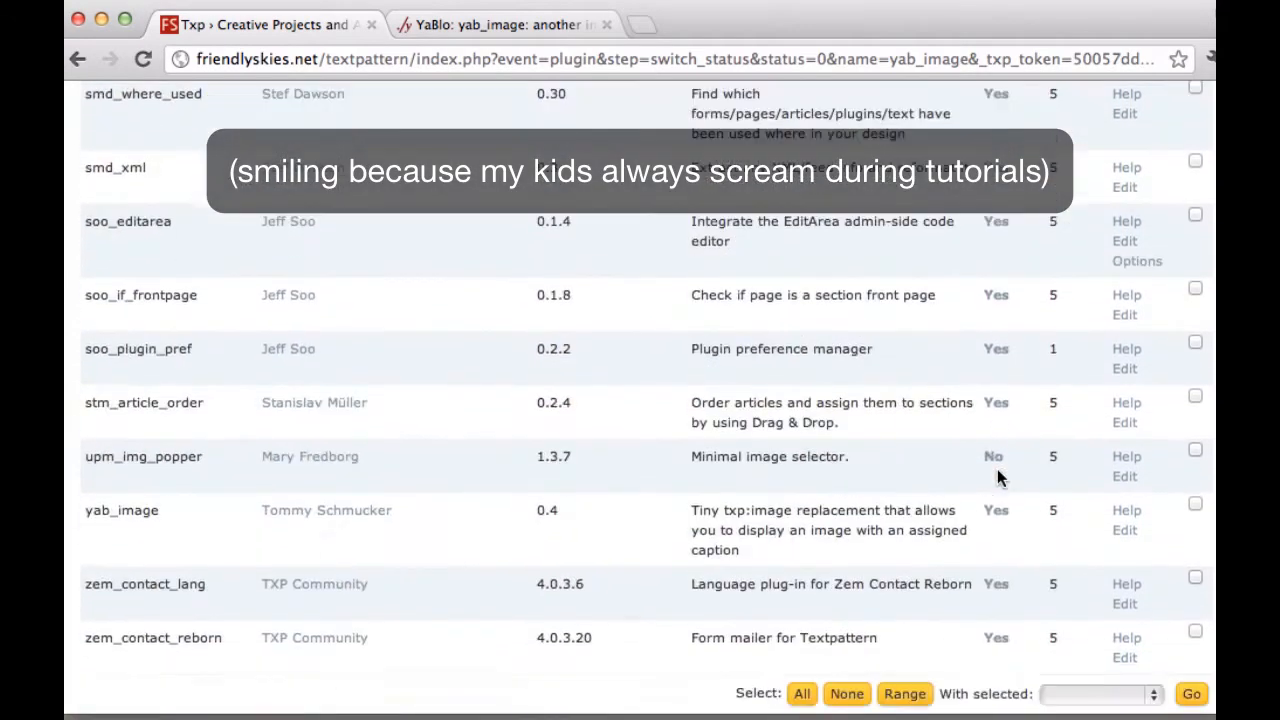
{"action": "scroll", "scroll_direction": "down", "scroll_amount": 3}
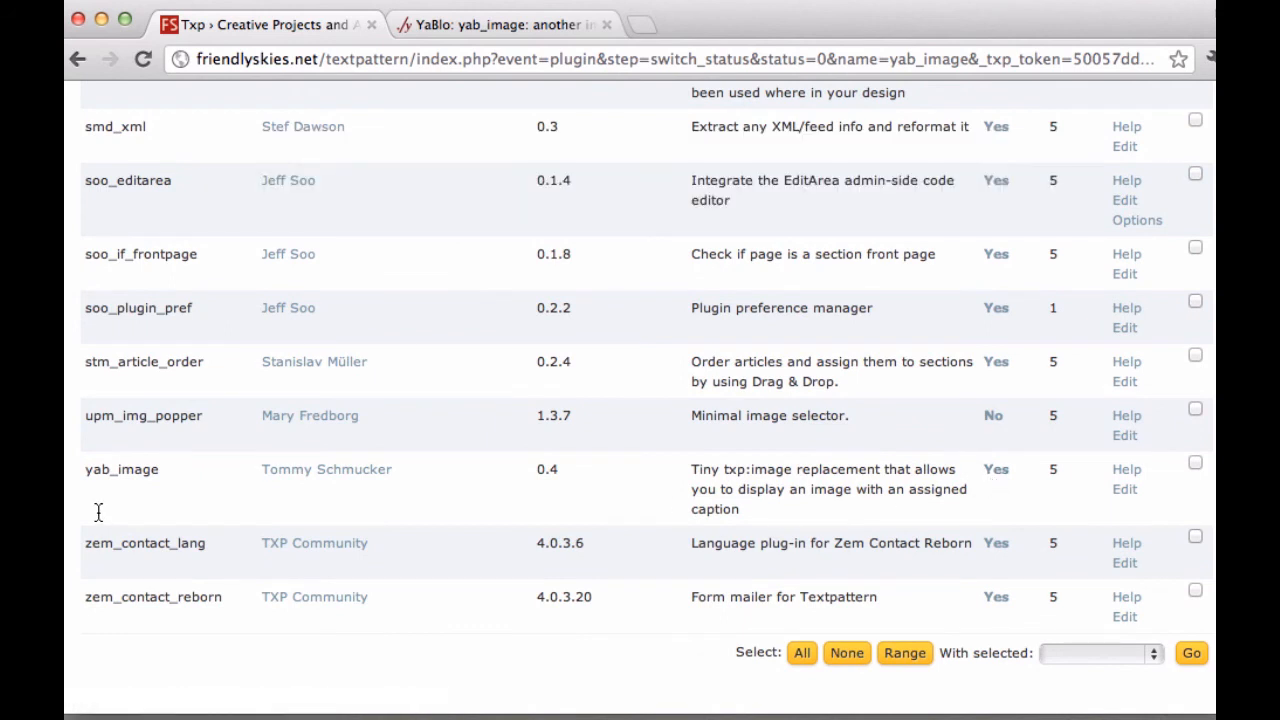
{"action": "mouse_move", "coordinate": [176, 494]}
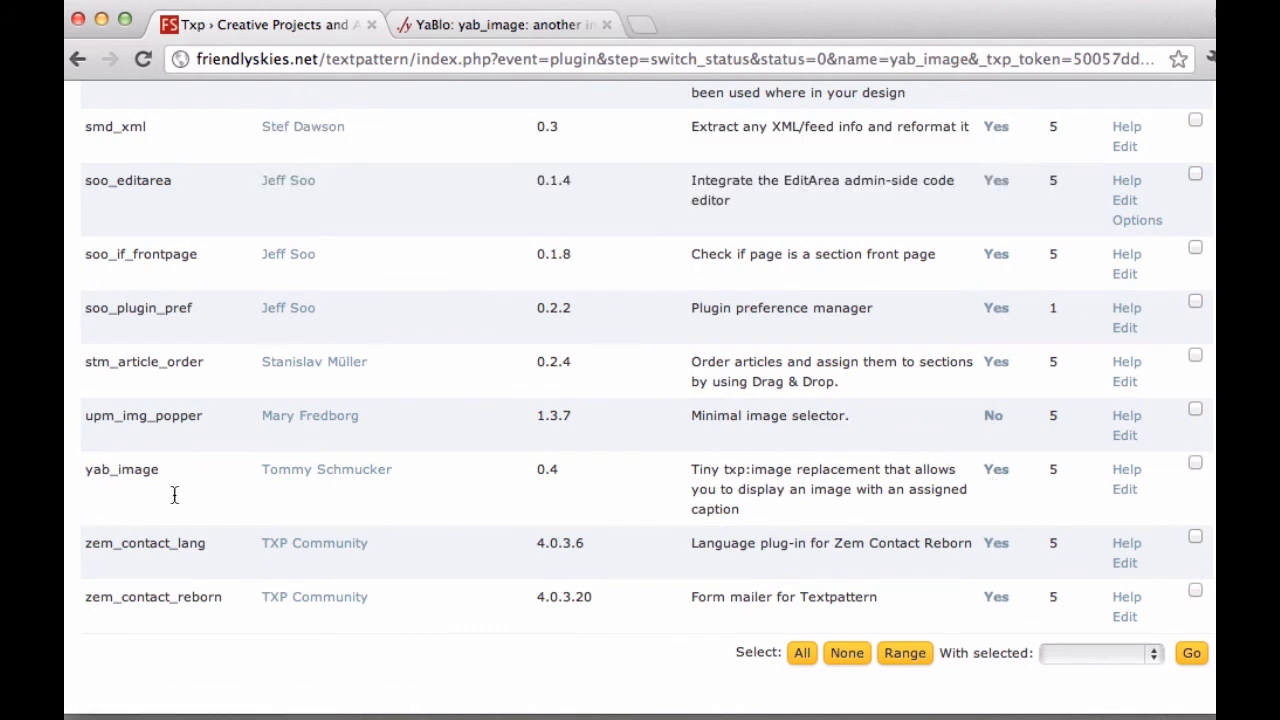